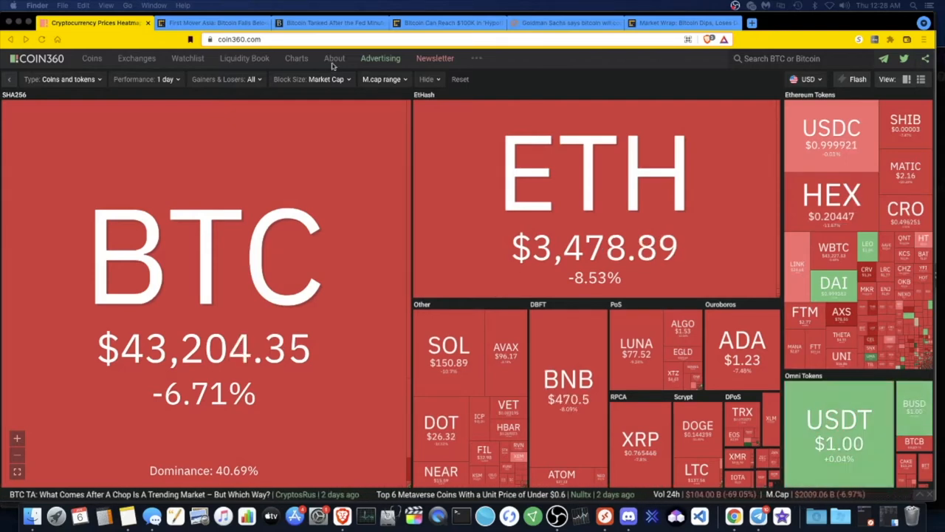
Switch to the Barron's 'Bitcoin Tanked After the Fed Minutes' article tab
click(330, 22)
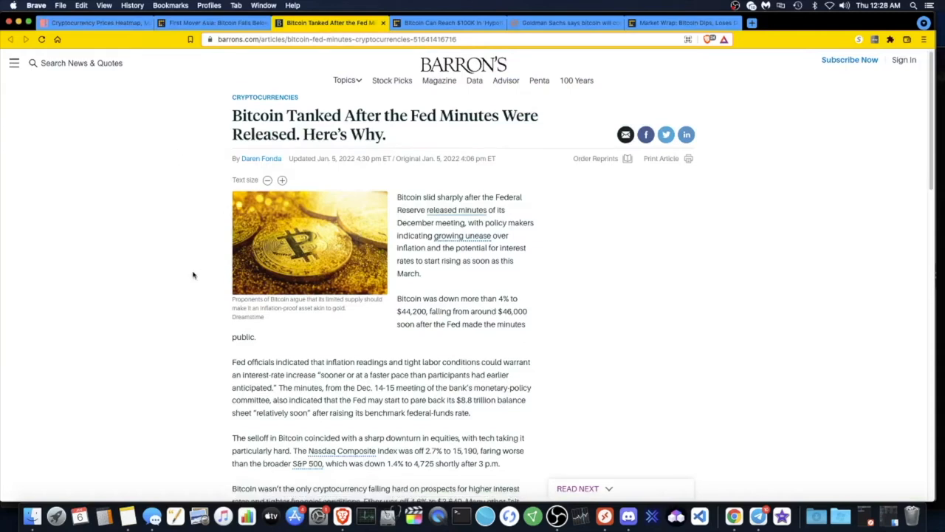
Scroll the Barron's article down to the passage on higher rates curbing inflation
scroll(down, 3)
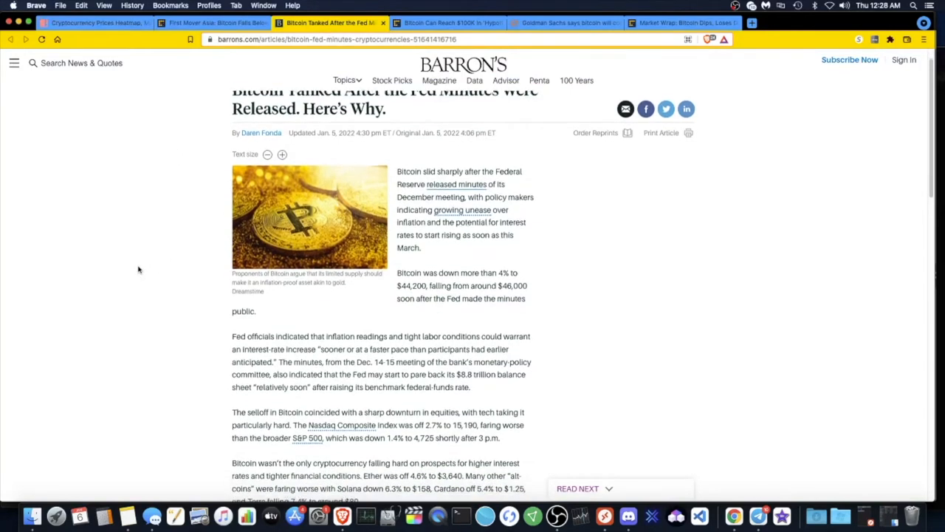
scroll(down, 3)
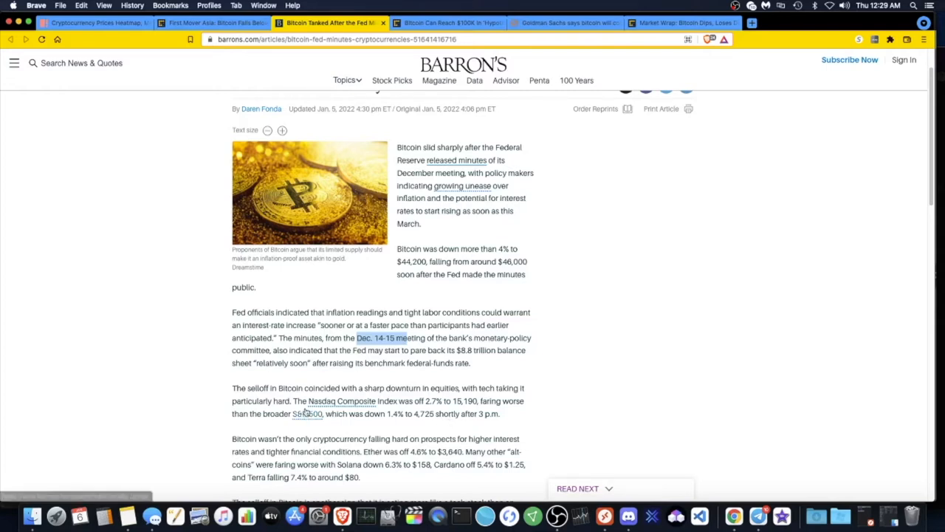
scroll(down, 3)
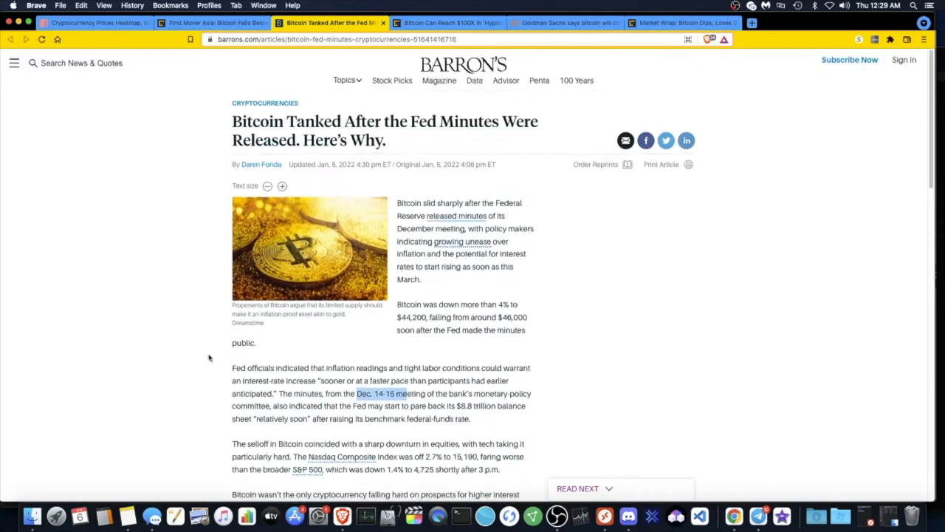
scroll(down, 3)
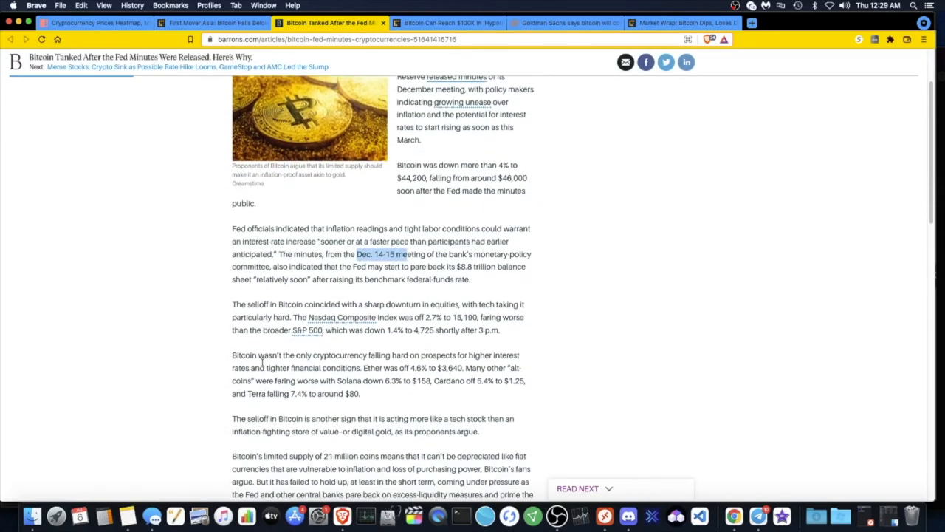
scroll(down, 3)
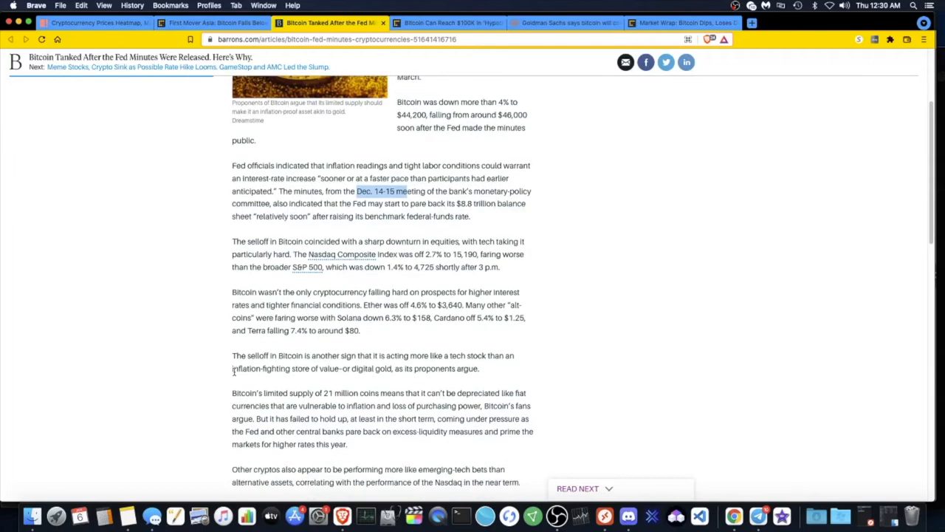
scroll(down, 3)
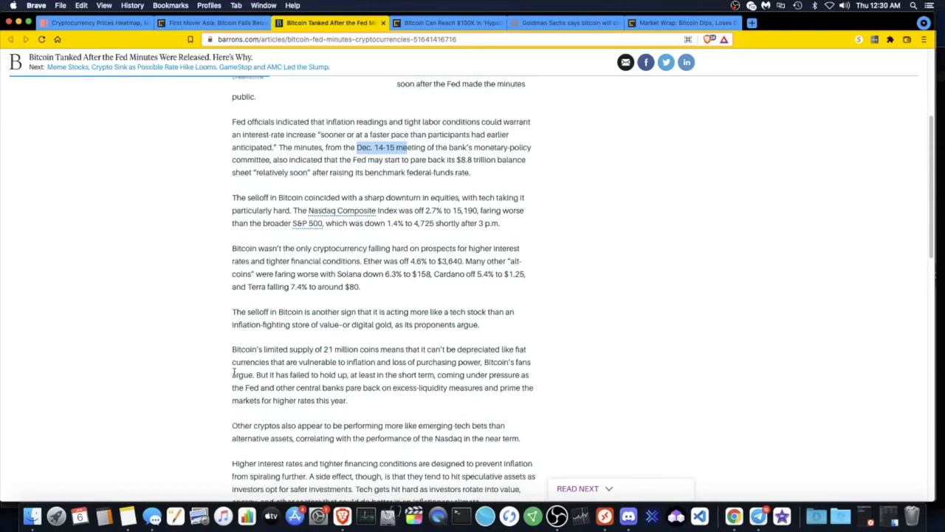
scroll(down, 3)
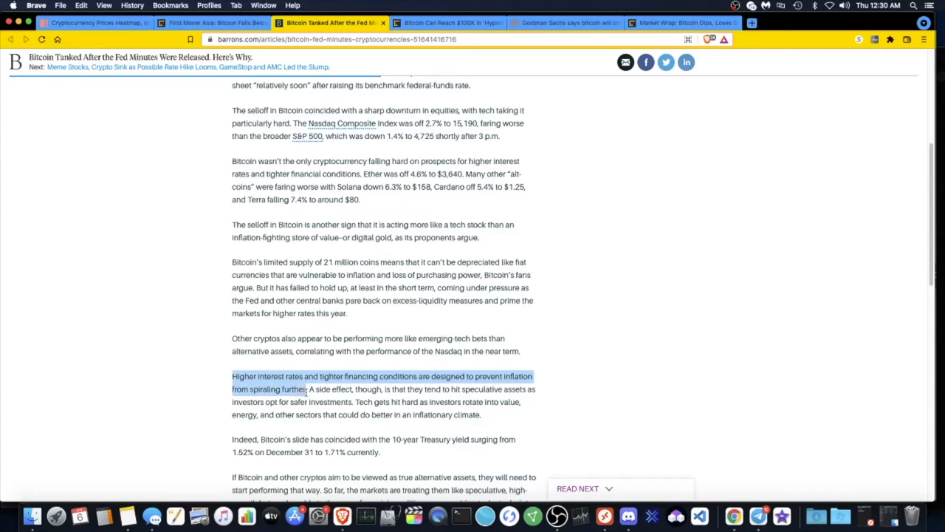
mouse_move(308, 390)
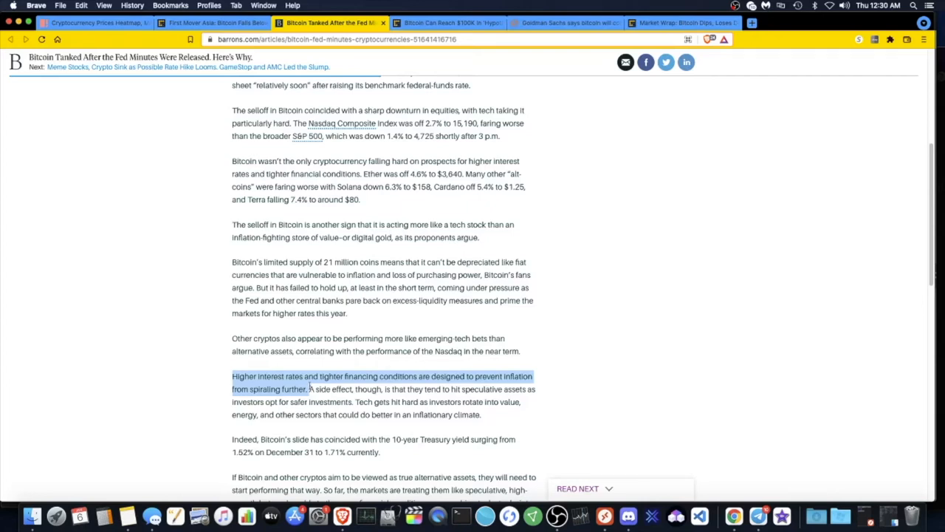
Read Barron's to its closing paragraph, marking 'spiraling', then switch to CoinDesk's First Mover Asia
double_click(262, 389)
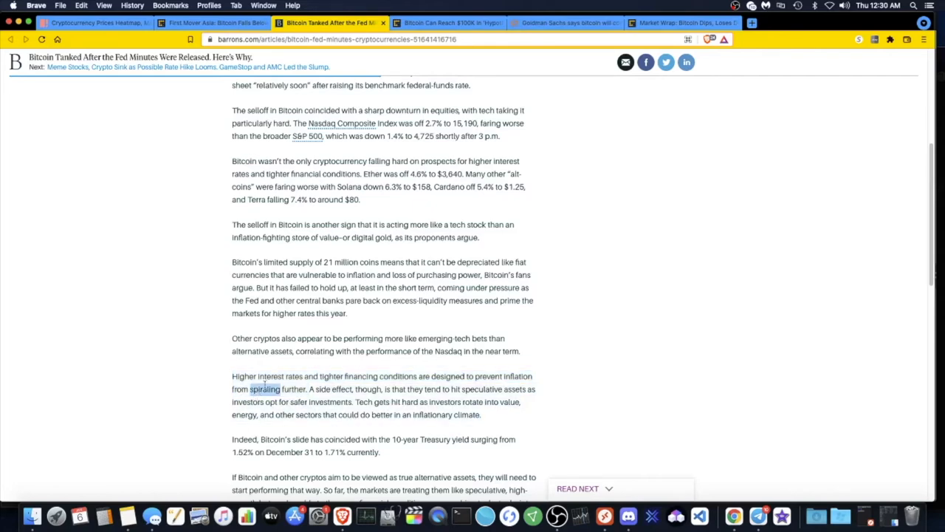
scroll(down, 3)
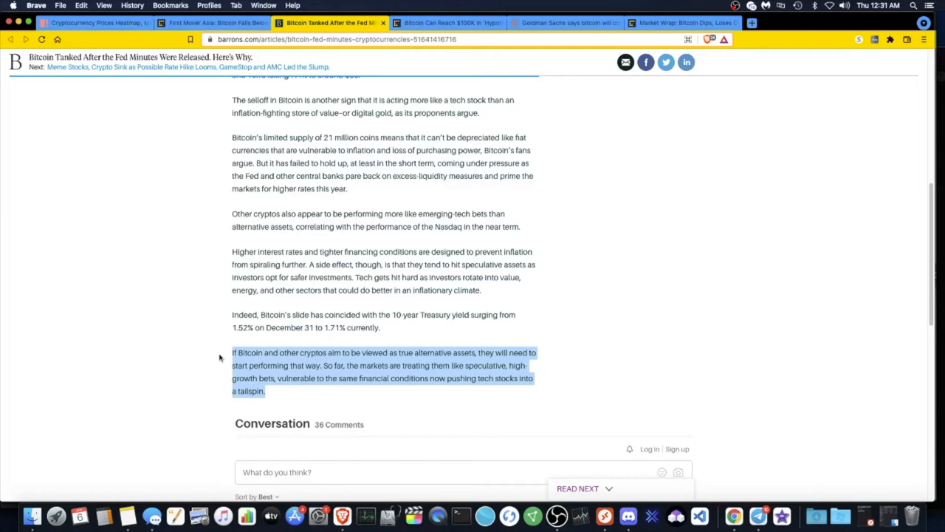
click(210, 22)
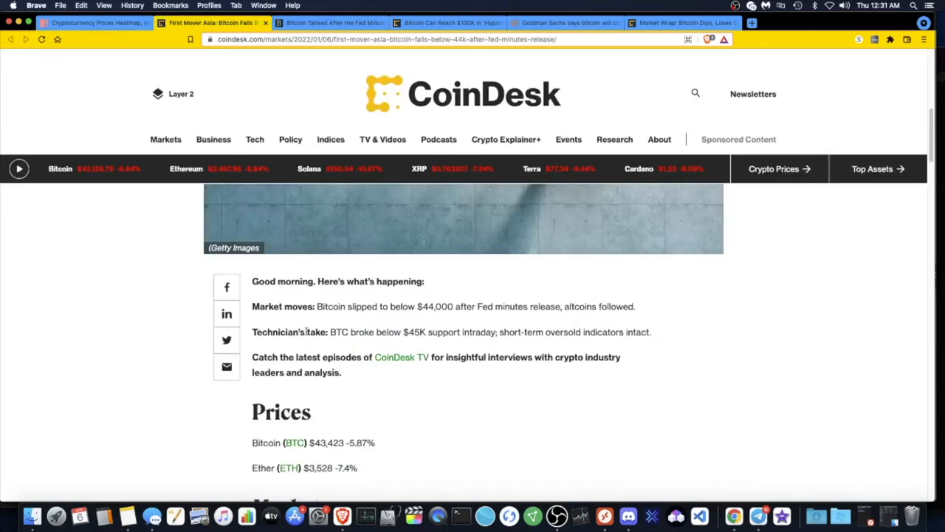
Scroll CoinDesk's First Mover Asia back to its headline, then return to the COIN360 heatmap
scroll(up, 3)
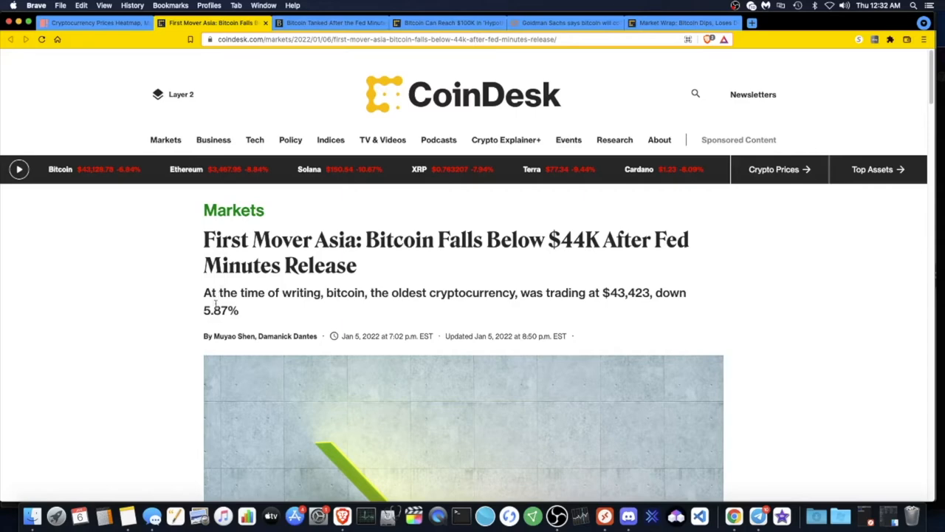
click(92, 23)
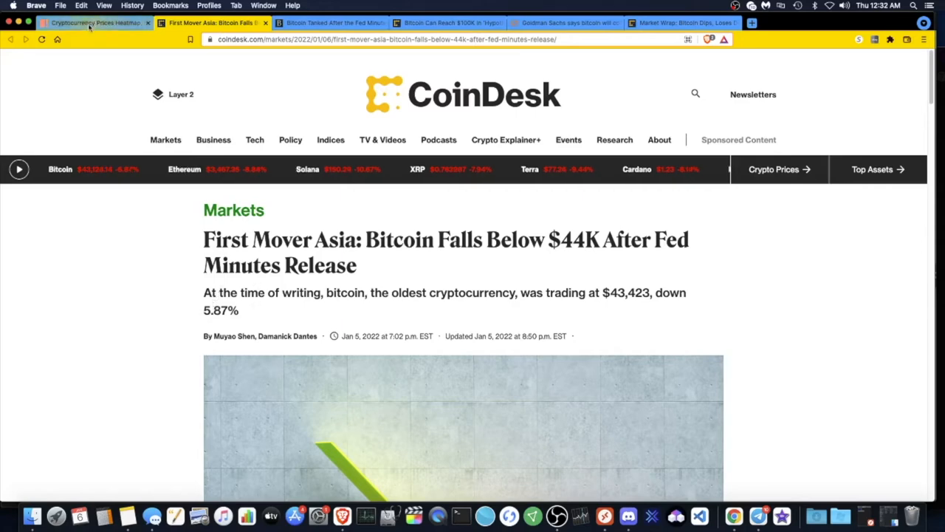
click(88, 23)
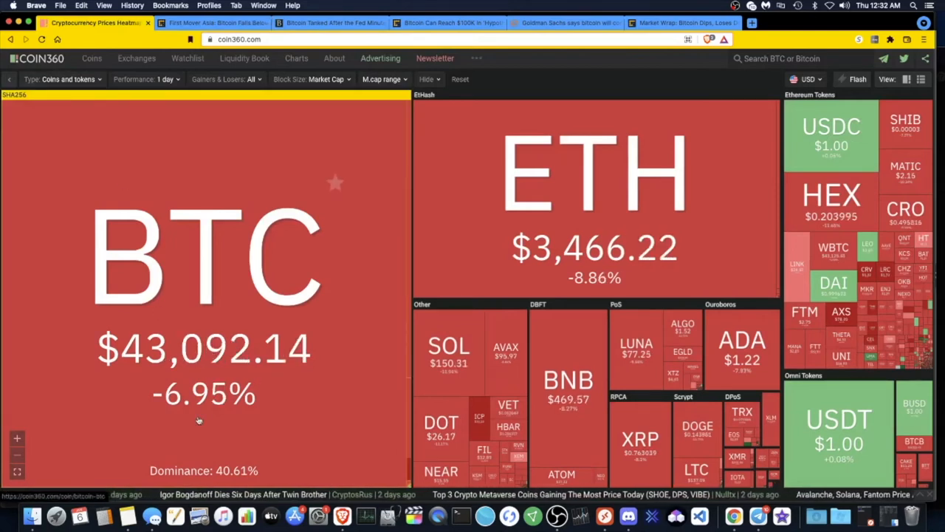
mouse_move(126, 359)
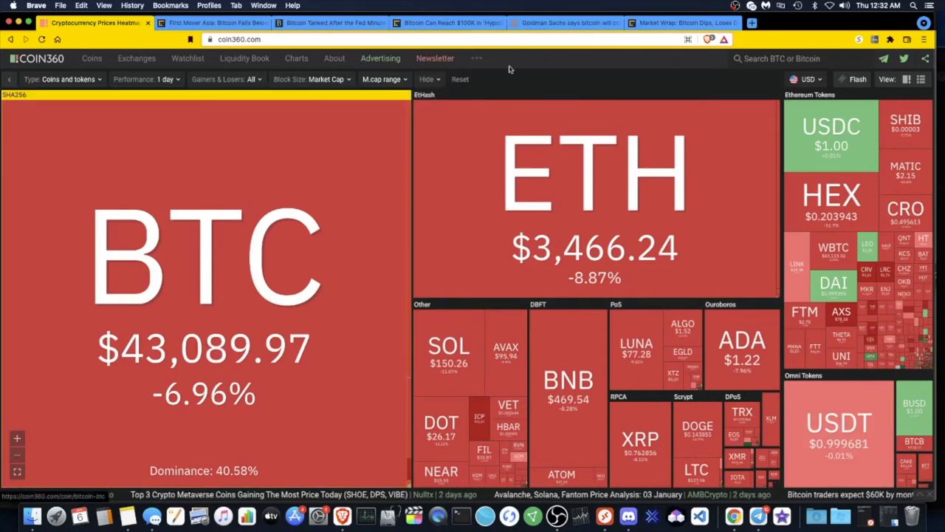
Open the Reuters story 'Goldman Sachs says bitcoin will compete' with gold
click(565, 23)
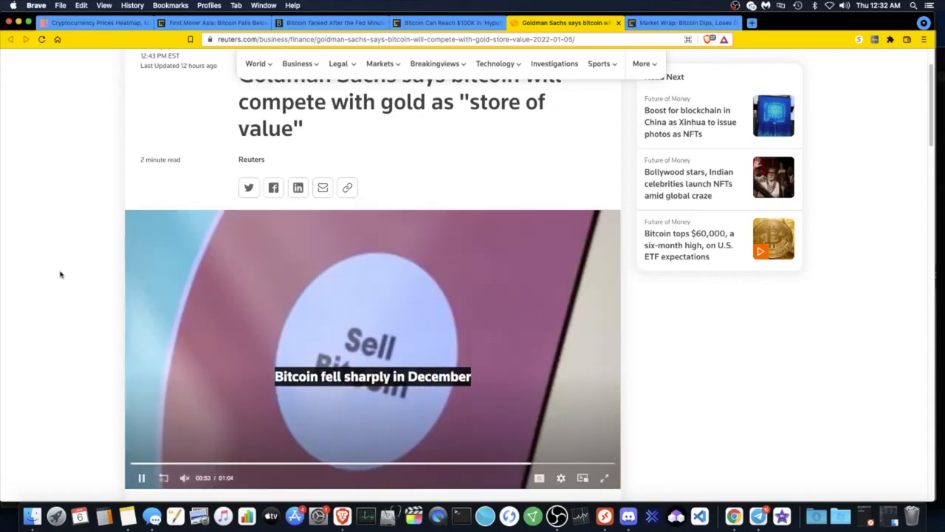
Read the Reuters Goldman Sachs article's opening paragraphs, then switch to CoinDesk's Market Wrap
scroll(down, 3)
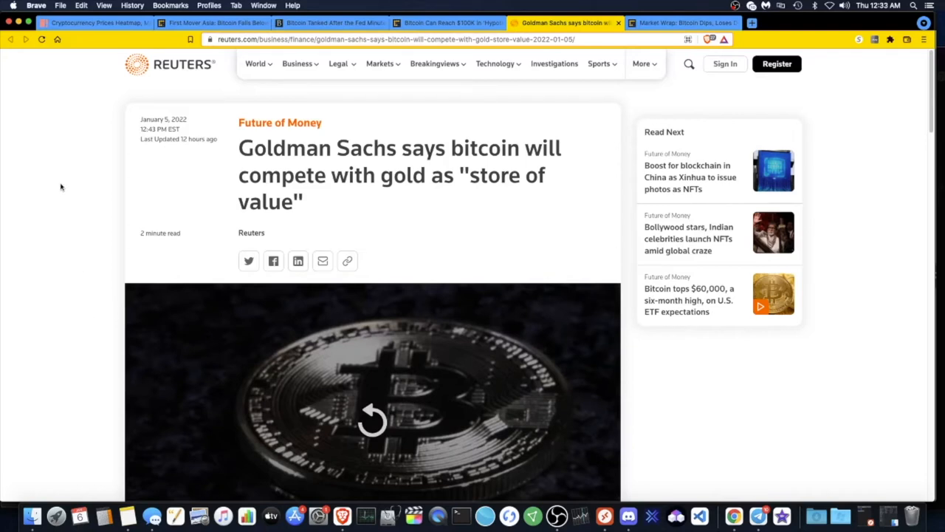
mouse_move(52, 256)
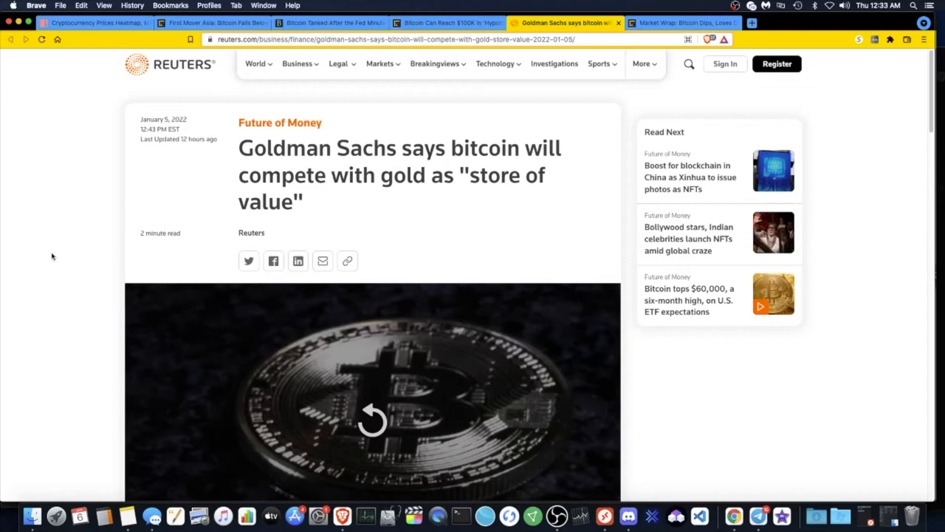
mouse_move(74, 264)
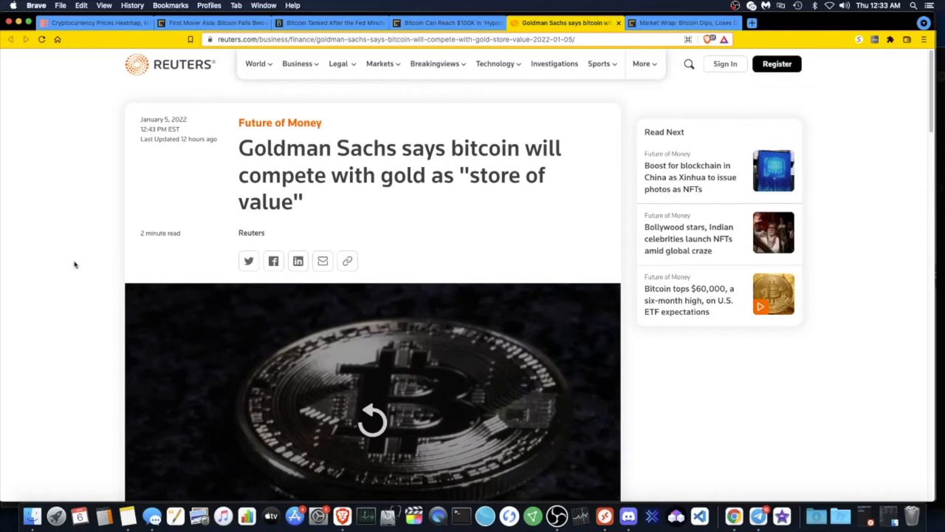
mouse_move(66, 271)
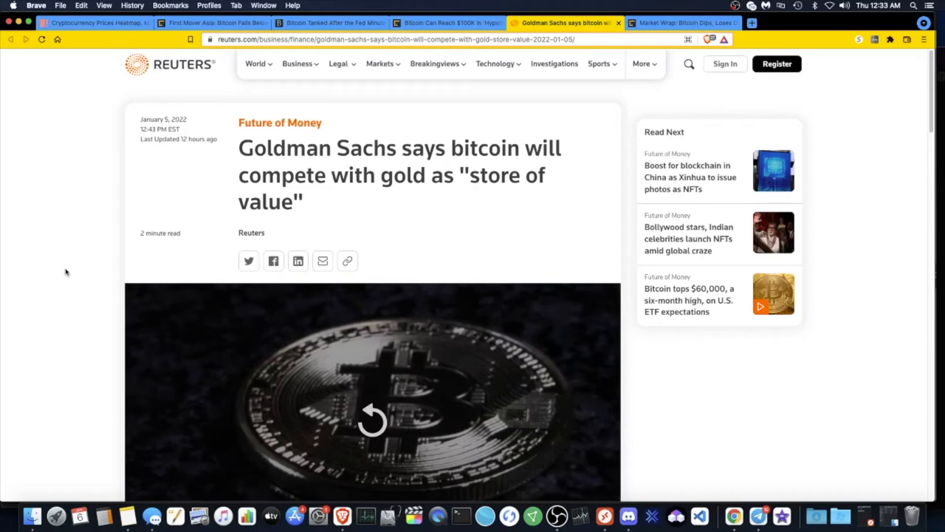
mouse_move(84, 40)
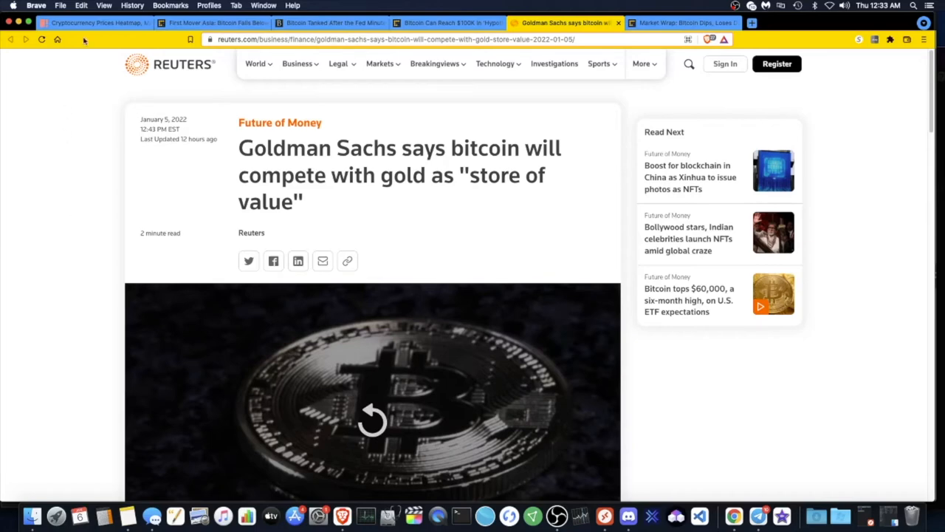
click(680, 23)
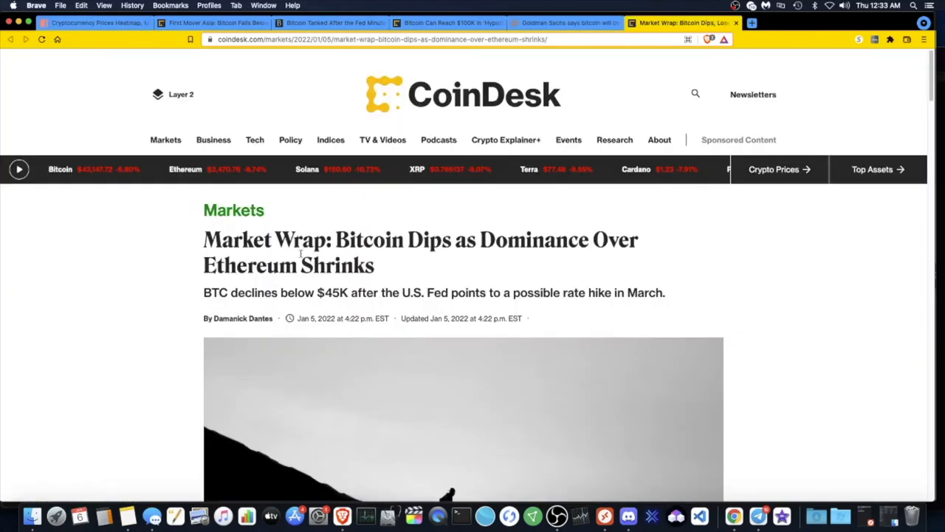
click(564, 23)
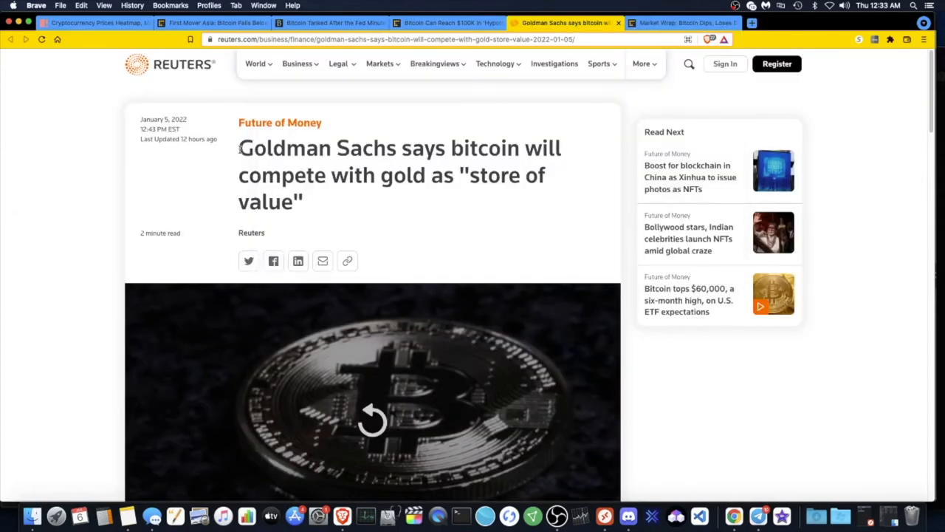
mouse_move(228, 153)
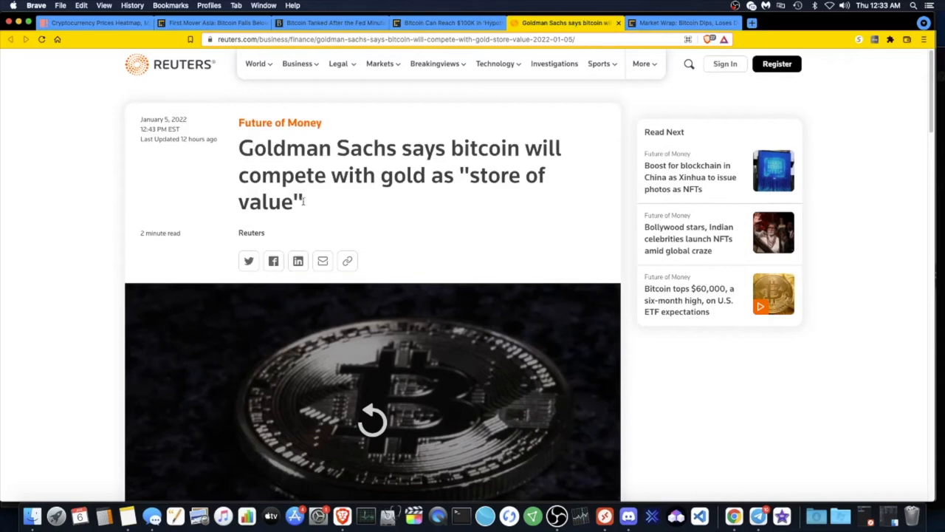
mouse_move(235, 158)
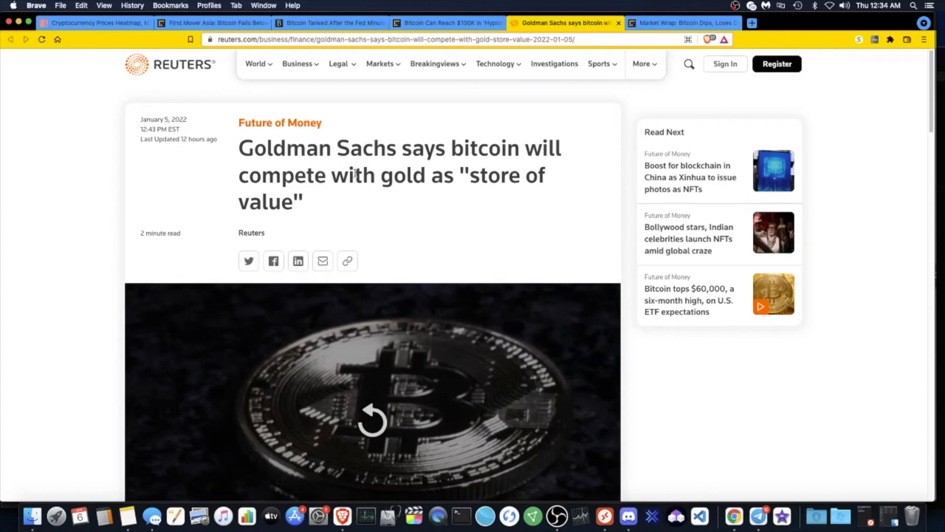
mouse_move(249, 260)
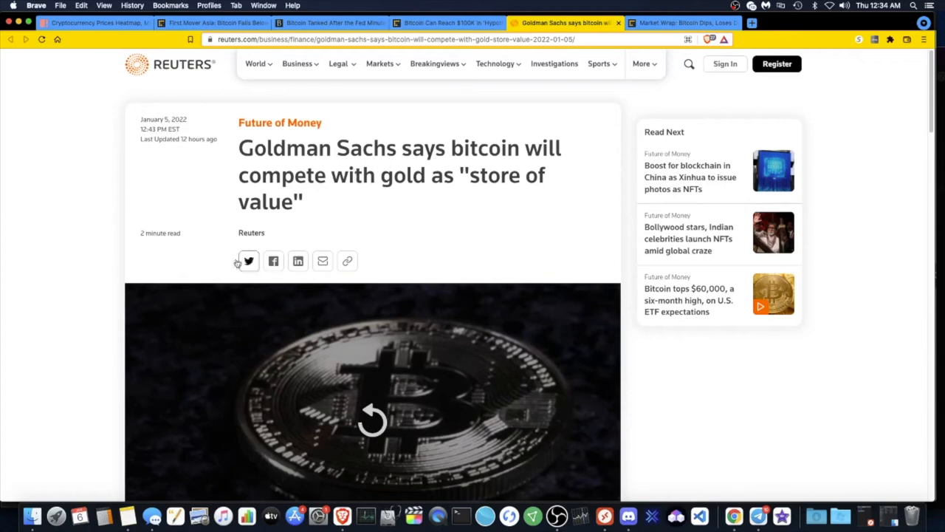
scroll(down, 3)
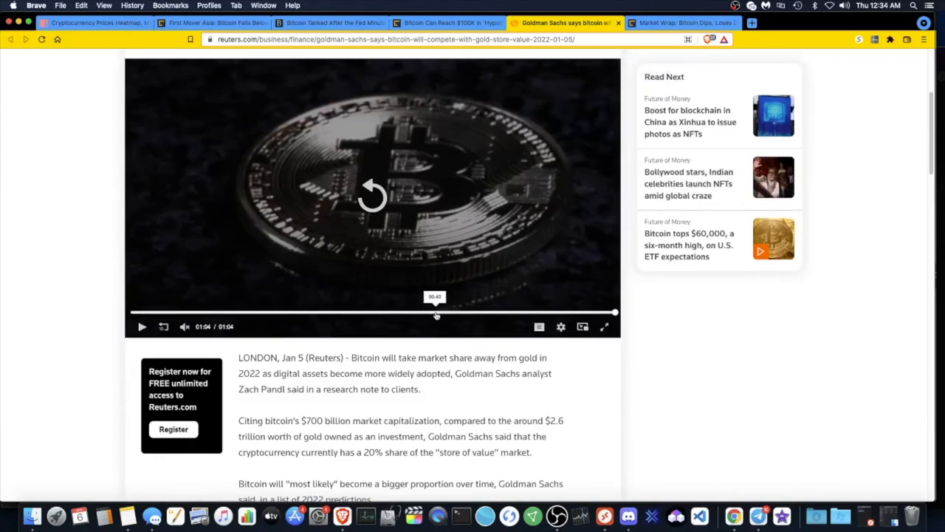
click(679, 23)
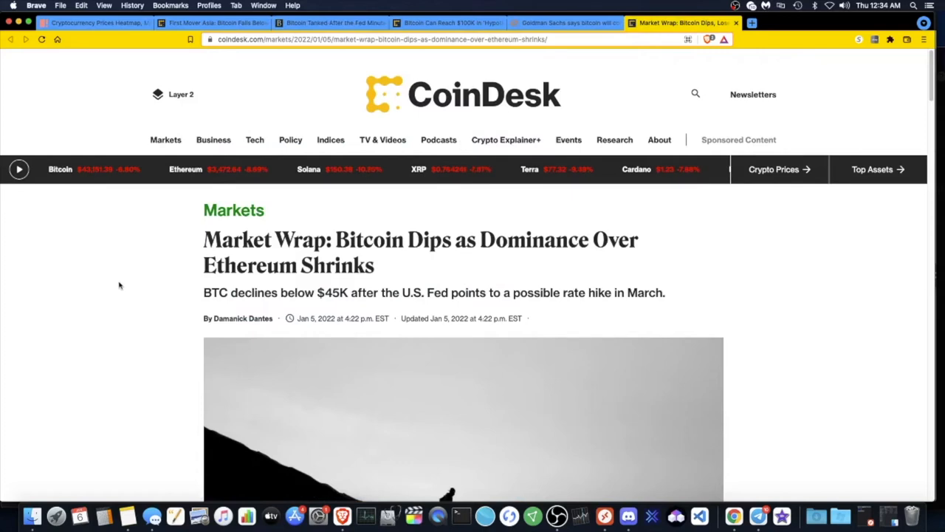
Scroll CoinDesk's Market Wrap down to the 'Bitcoin dominance declines' section
scroll(down, 3)
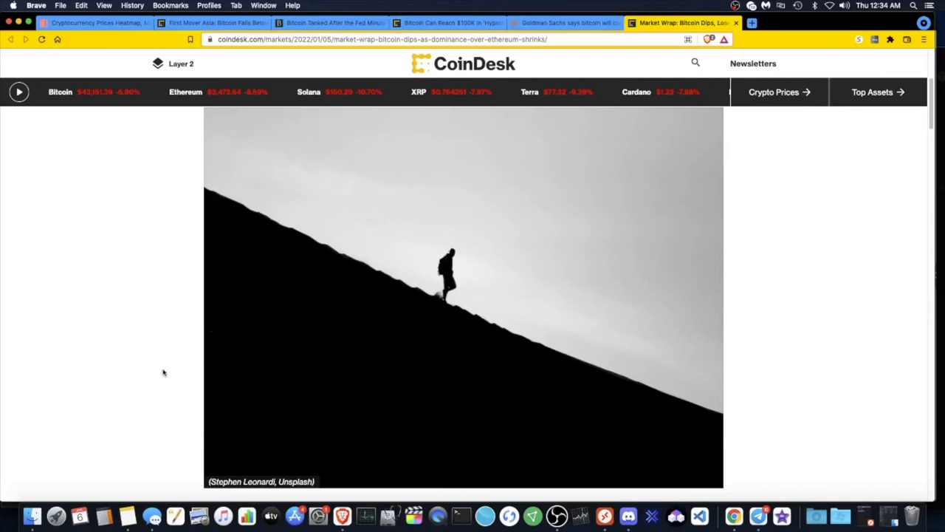
scroll(down, 3)
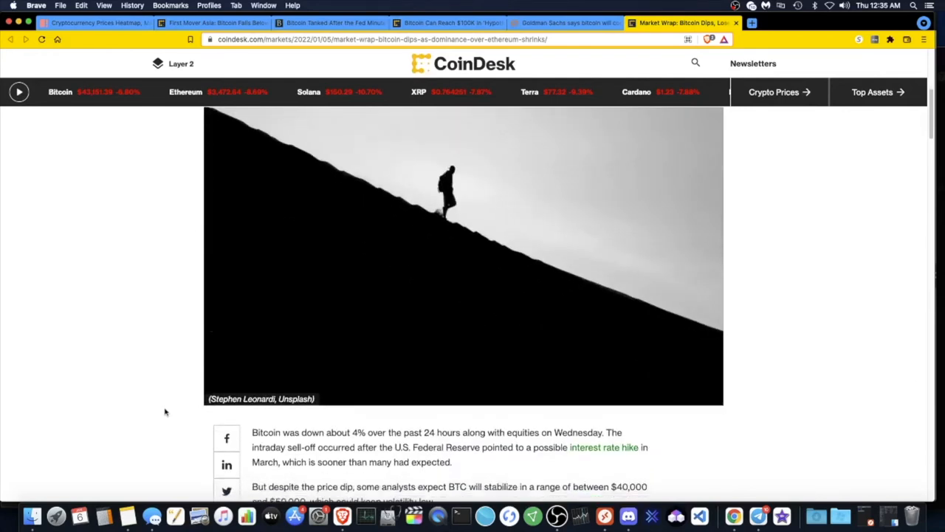
scroll(down, 3)
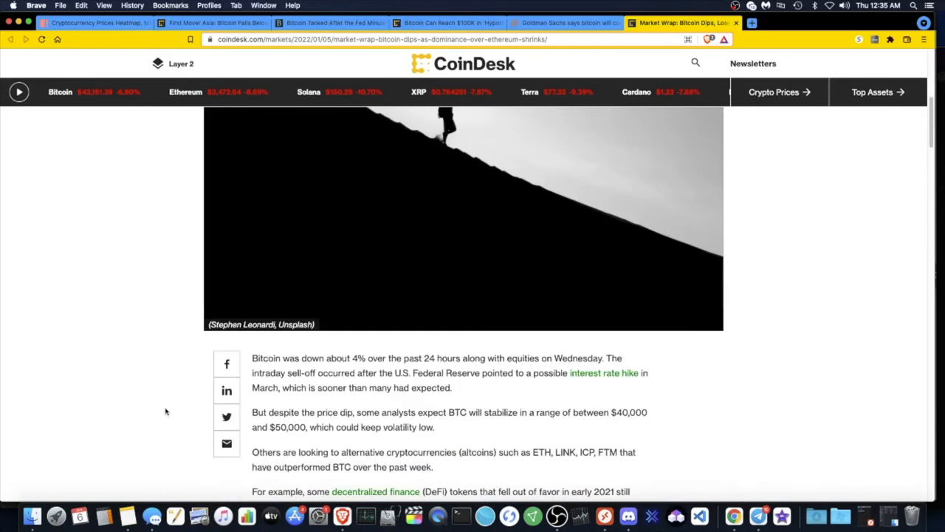
scroll(down, 3)
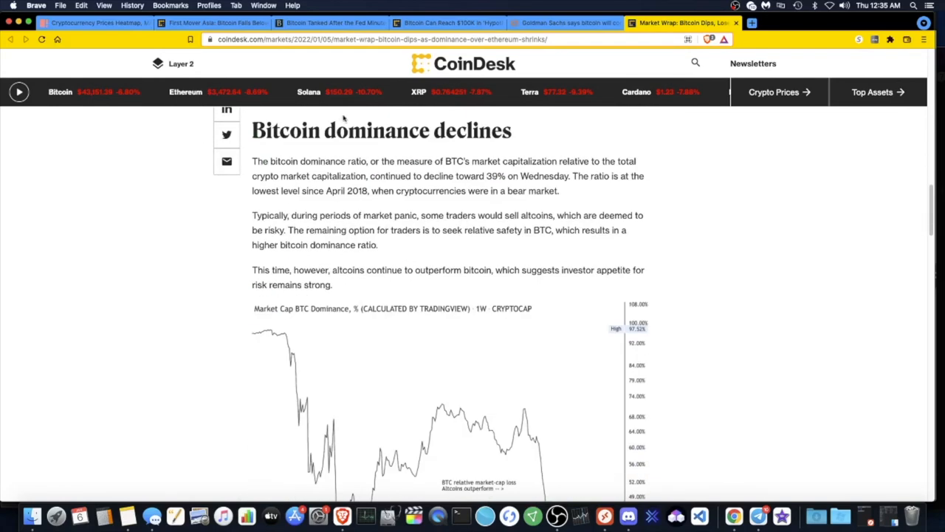
scroll(down, 3)
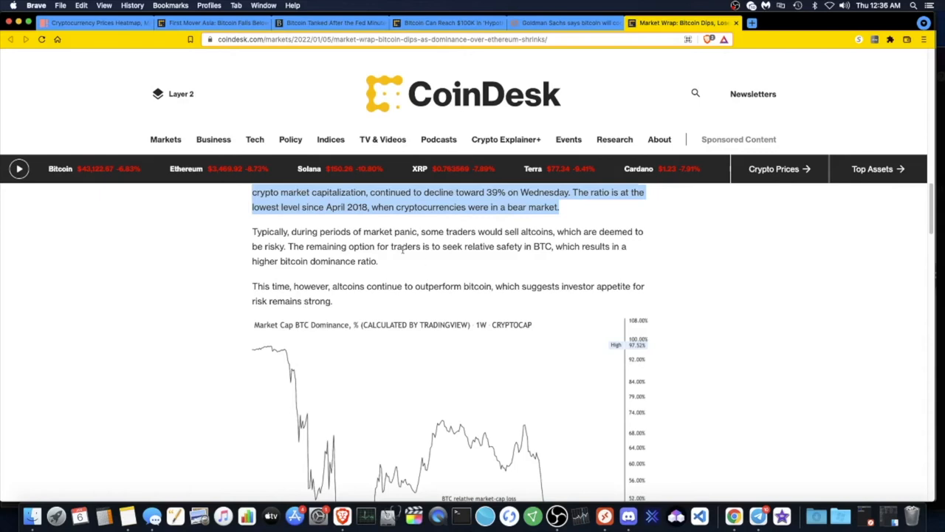
mouse_move(362, 273)
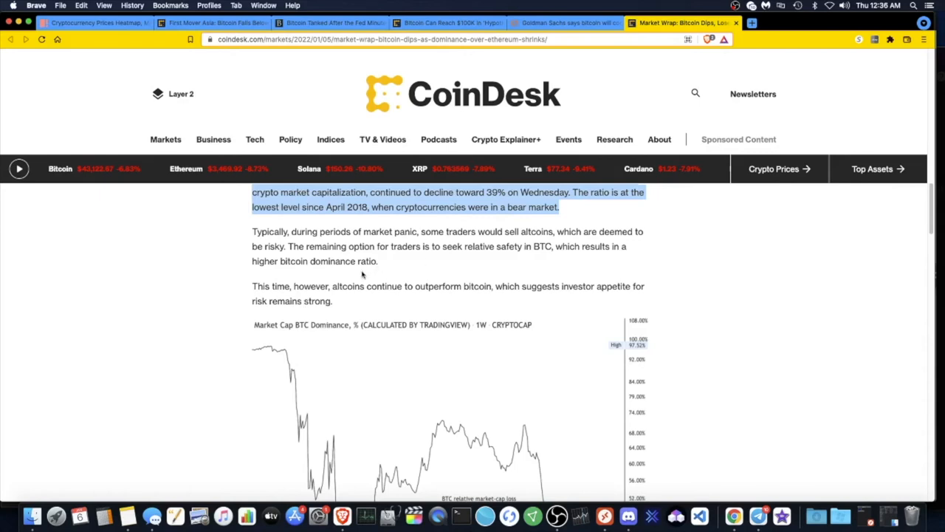
mouse_move(408, 268)
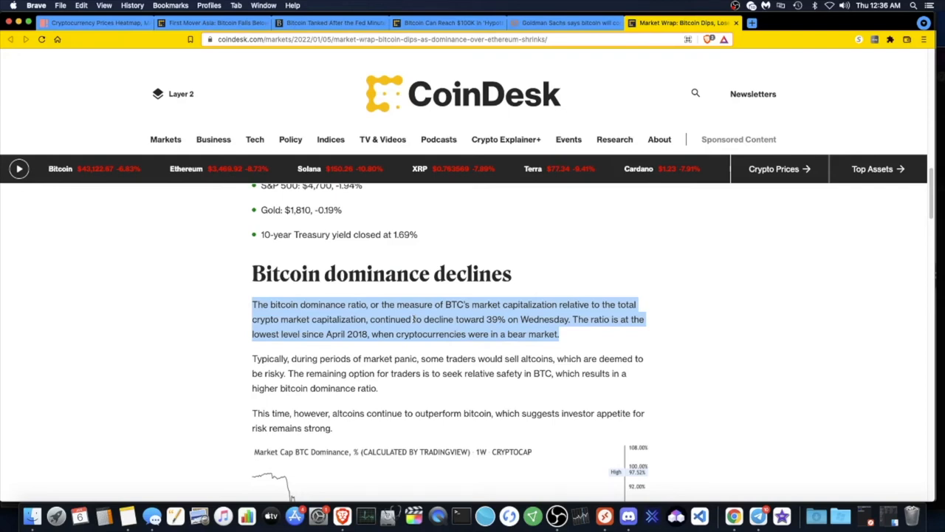
mouse_move(410, 305)
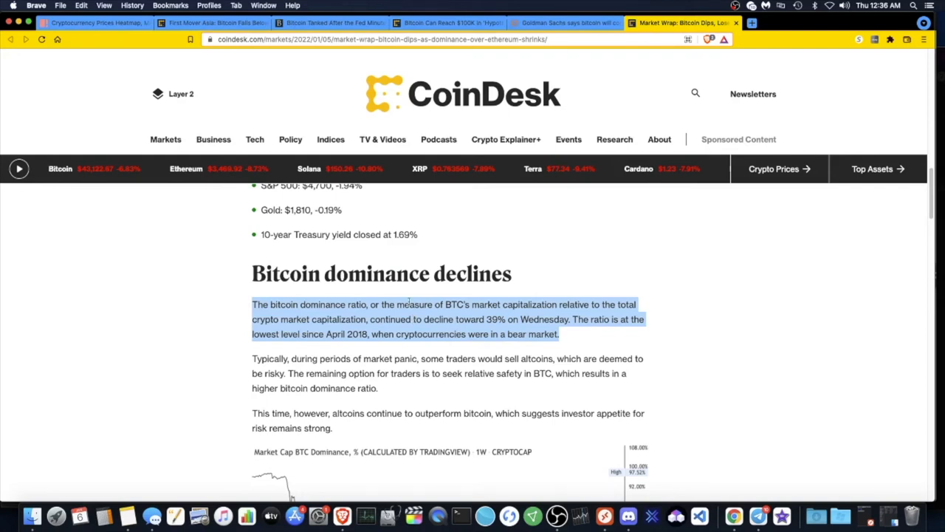
mouse_move(467, 298)
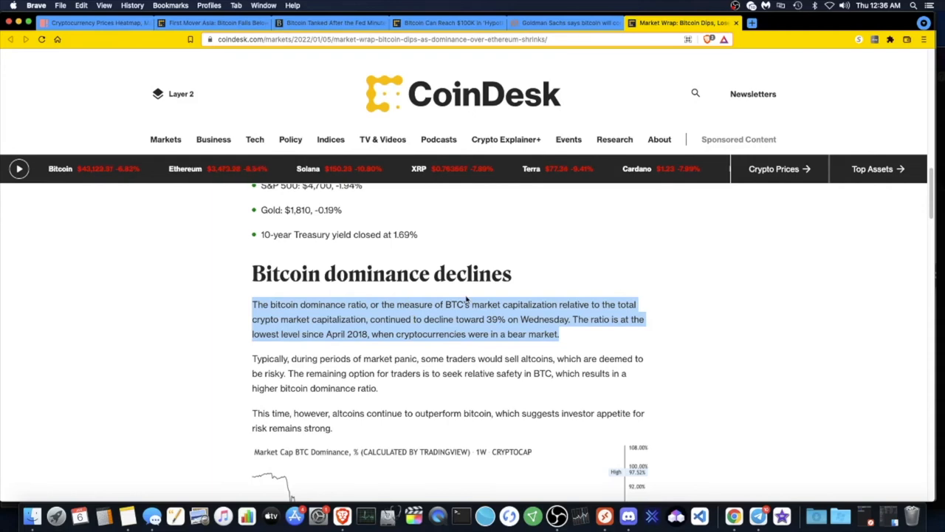
mouse_move(568, 239)
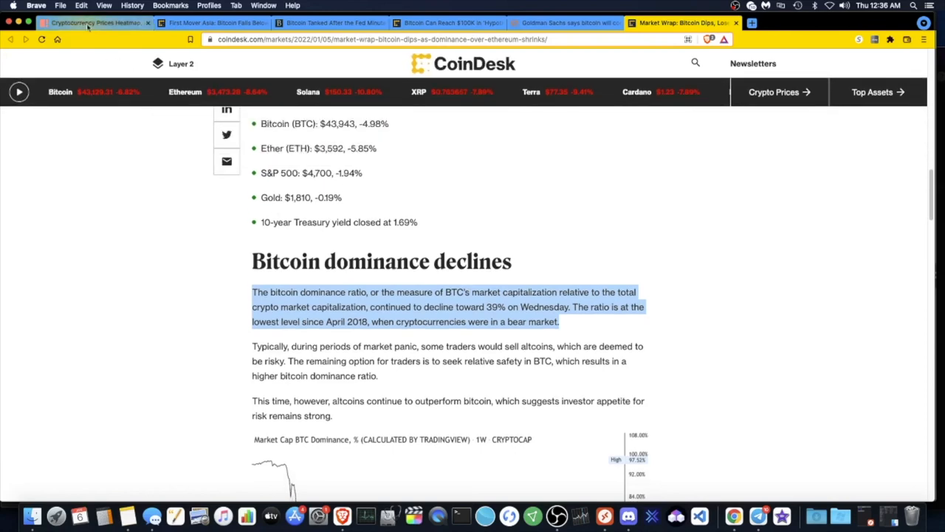
Switch to the COIN360 heatmap tab showing BTC down 6.88% and ETH down 8.66%
click(89, 23)
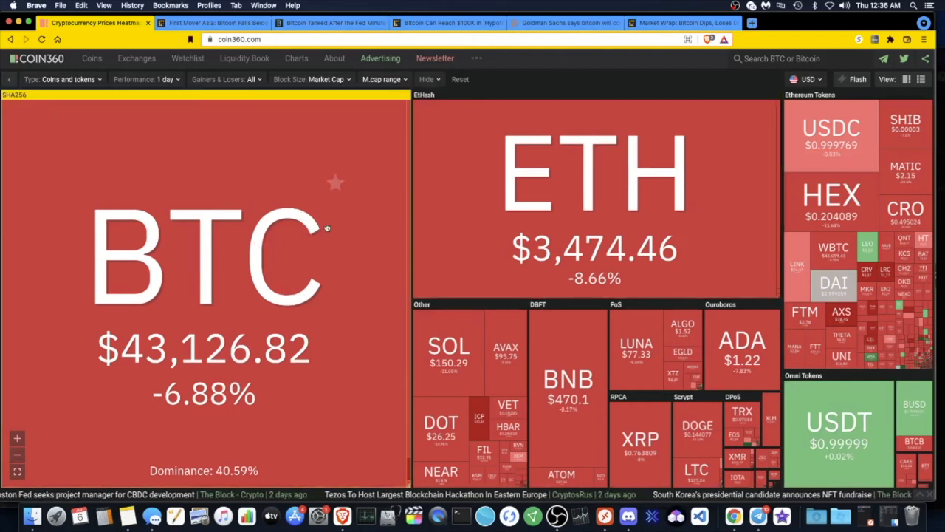
mouse_move(317, 225)
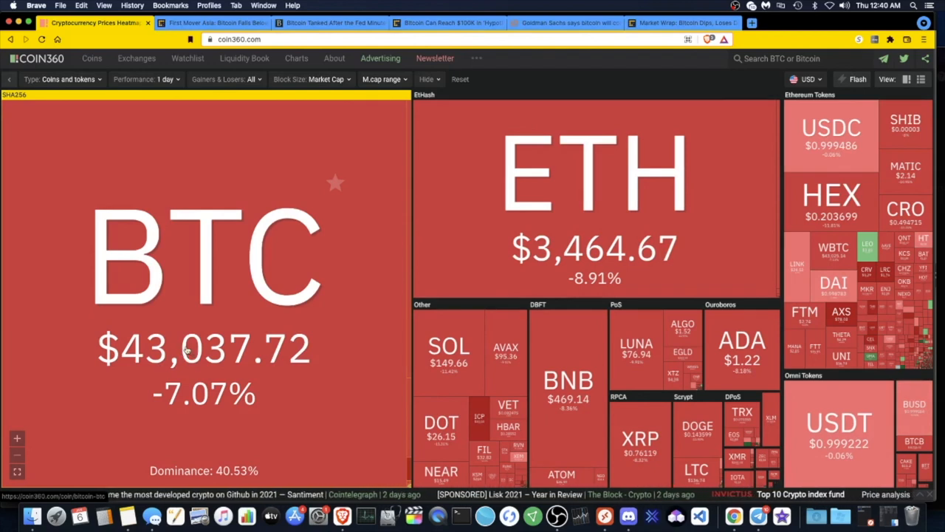
mouse_move(96, 288)
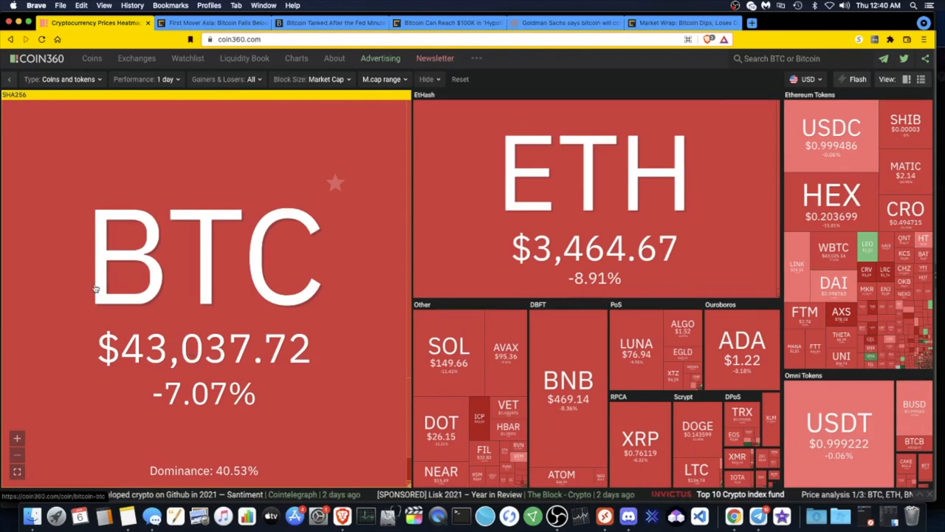